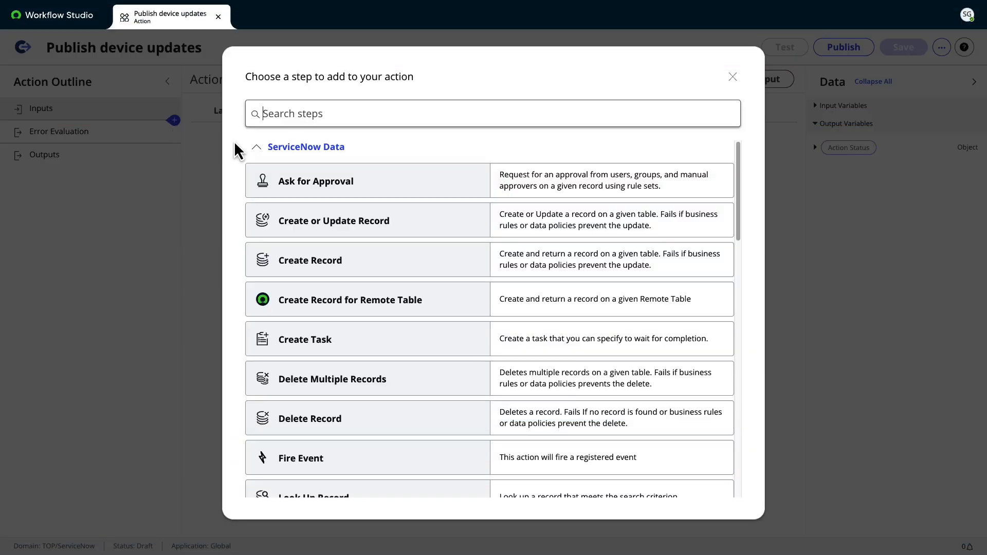
Search 'kafka' in the step picker and add the Kafka Producer step under Integrations.
text(kafka)
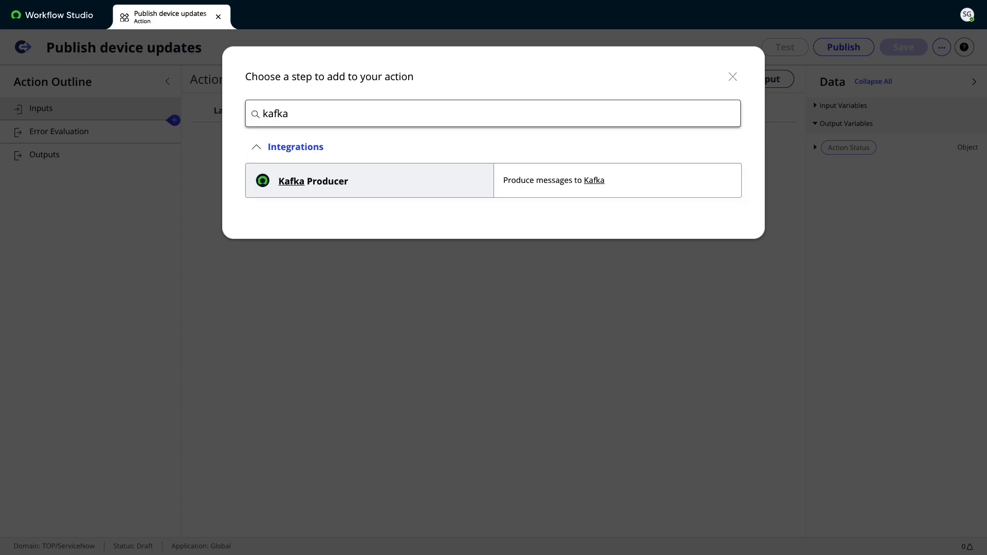
click(313, 181)
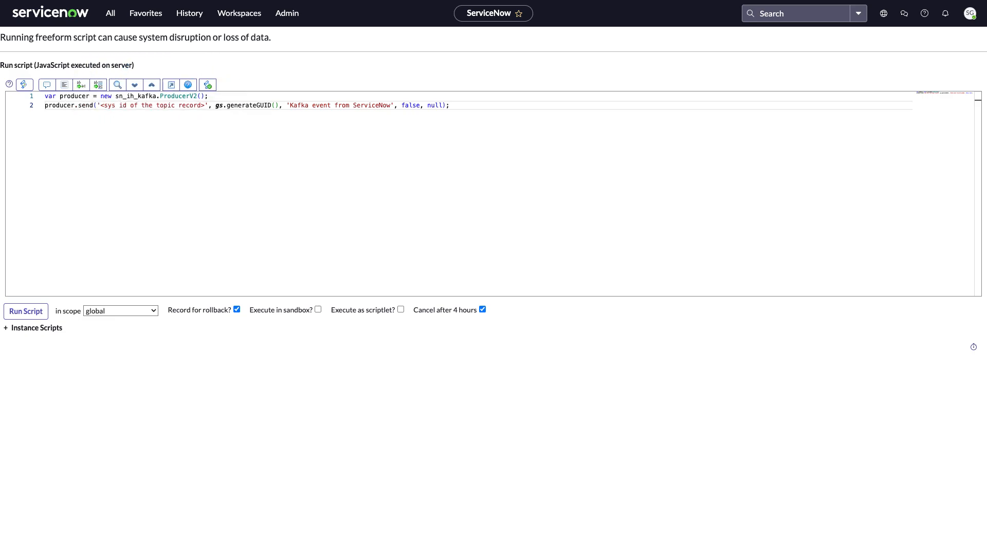
Review the producer.send ProducerV2 script, then move to the Replicate Orders Into ServiceNow flow.
click(25, 310)
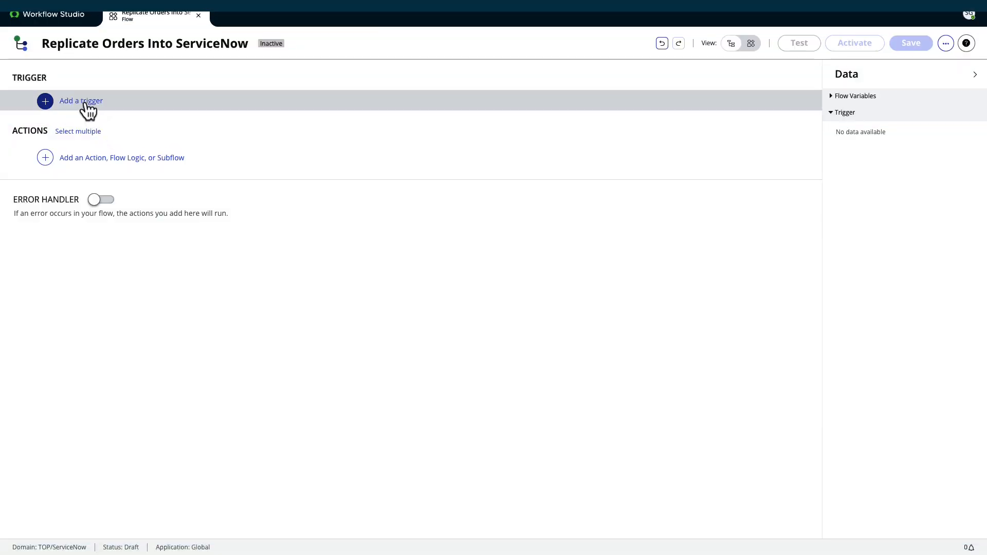
Begin adding a trigger to the flow, then bring up the order_replication consumer and a new Kafka RTE Consumer form.
click(80, 101)
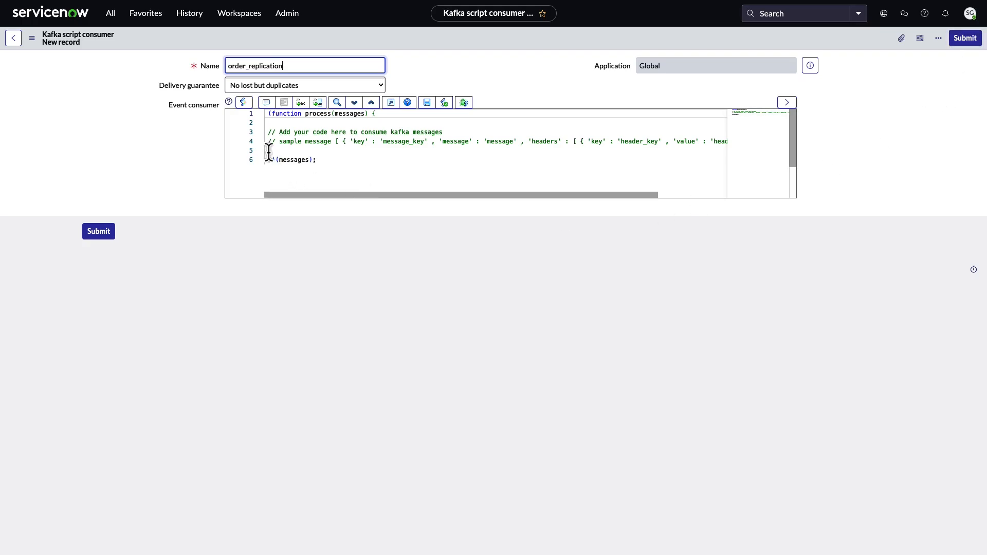
click(964, 38)
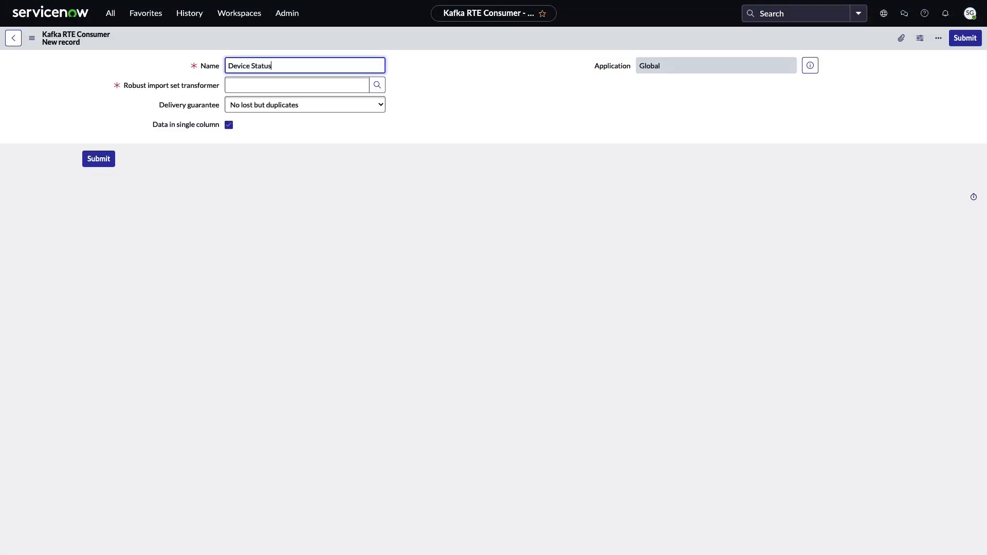
Name the consumer 'Device Status Stream', choose the Import Servers transformer, and uncheck Data in single column.
text(Stream)
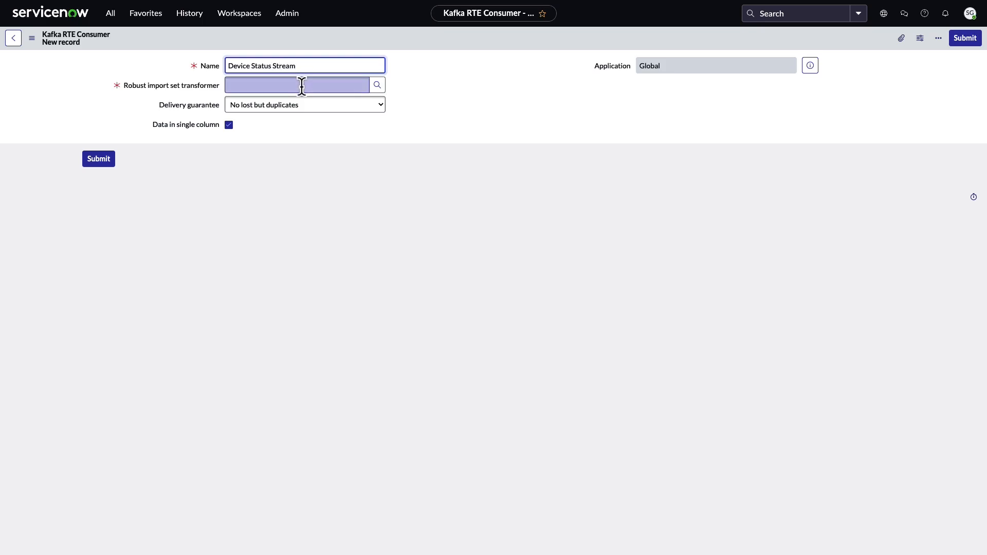
text(import serv)
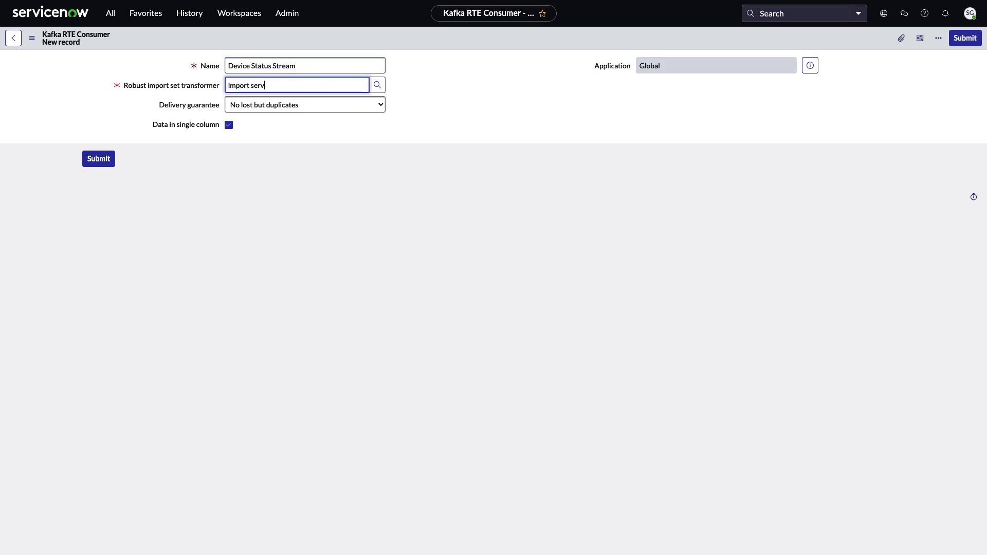
click(297, 85)
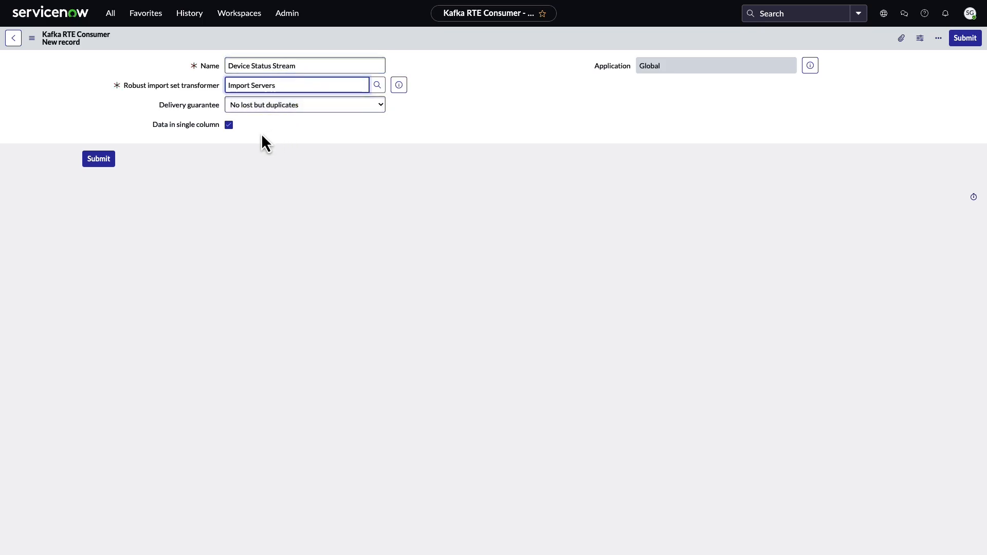
click(228, 124)
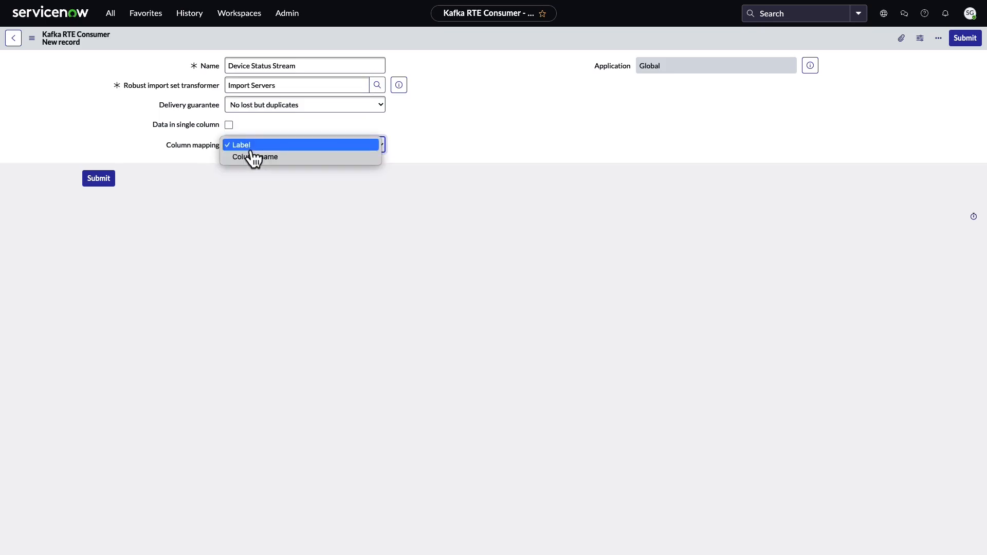